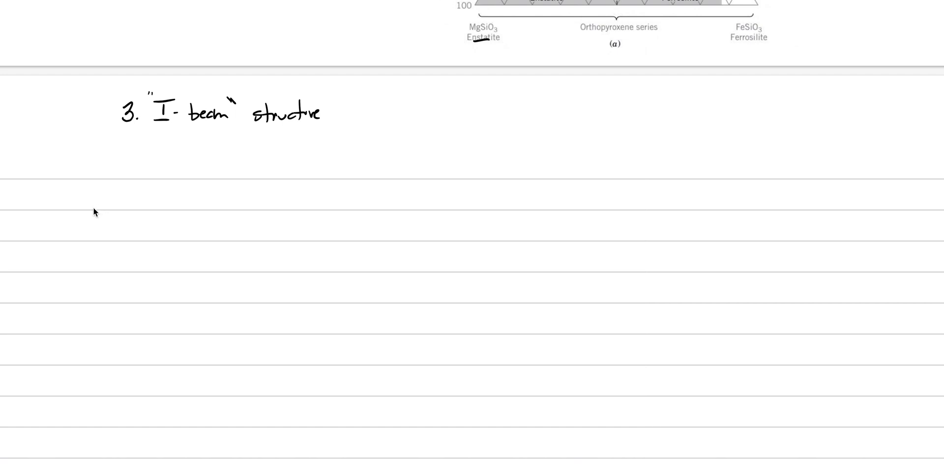
Draw a horizontal arrow pointing right beneath the I-beam structure heading.
drag(97, 210, 181, 209)
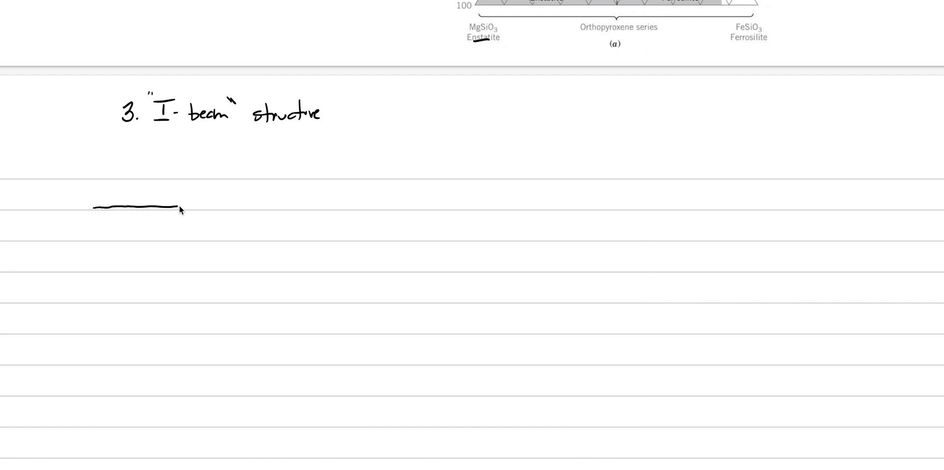
drag(180, 209, 275, 206)
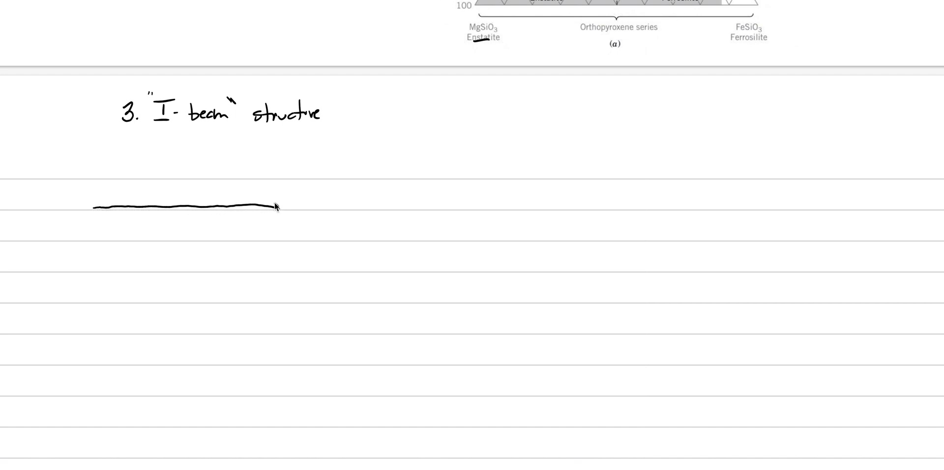
drag(95, 207, 280, 207)
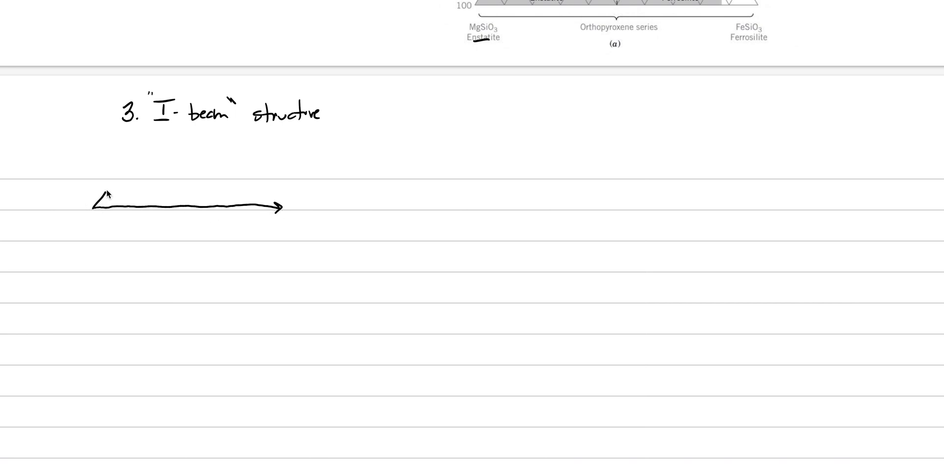
Sketch a zigzag chain of triangles along the arrow and add a short rightward arrow beyond it.
drag(108, 181, 144, 232)
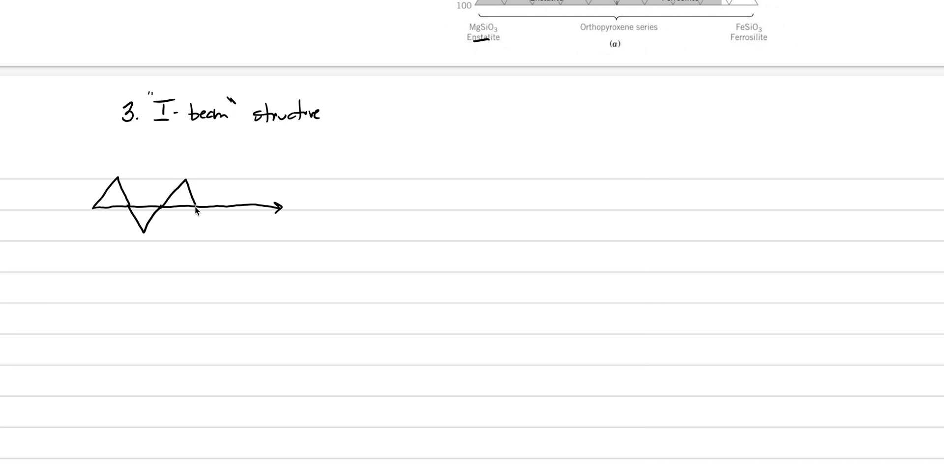
drag(198, 208, 227, 214)
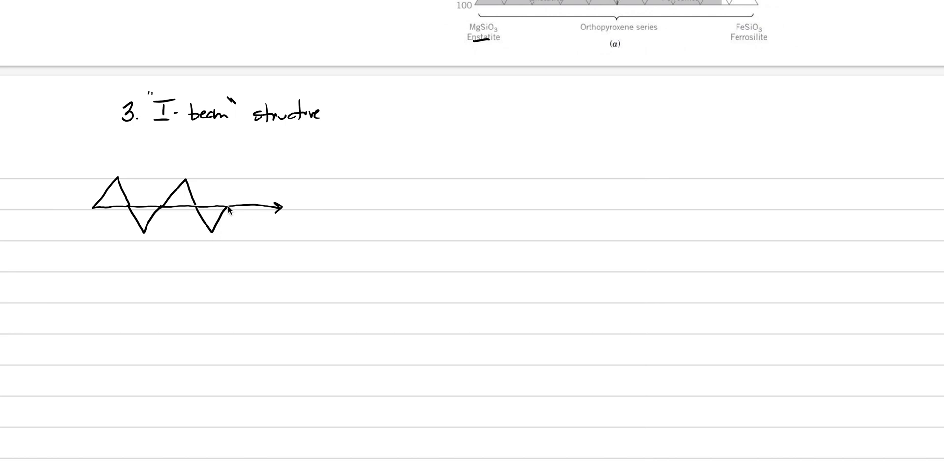
drag(227, 211, 249, 178)
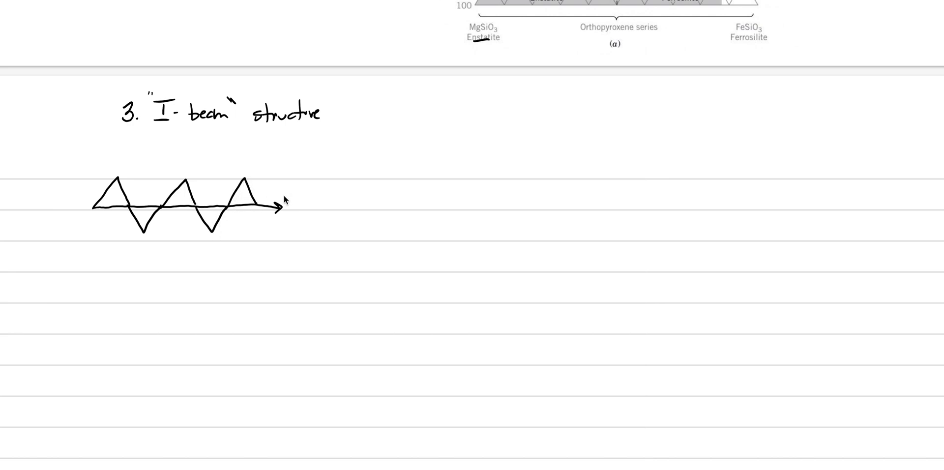
drag(304, 200, 326, 199)
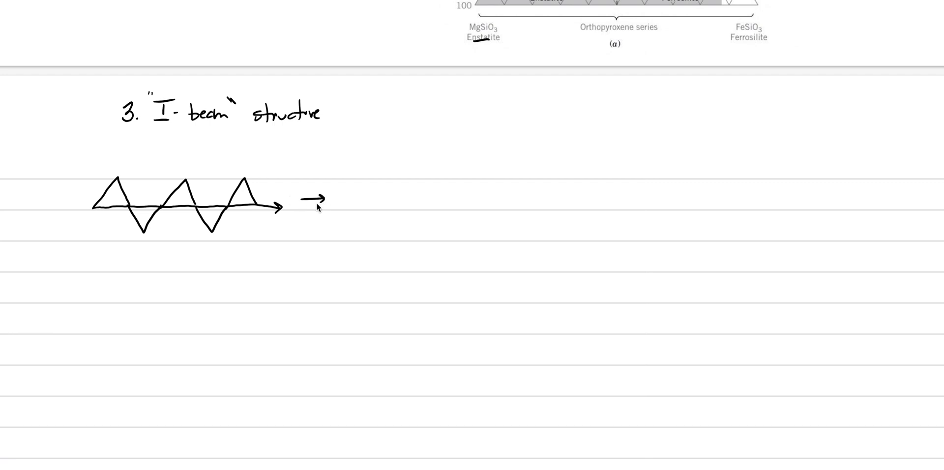
mouse_move(74, 204)
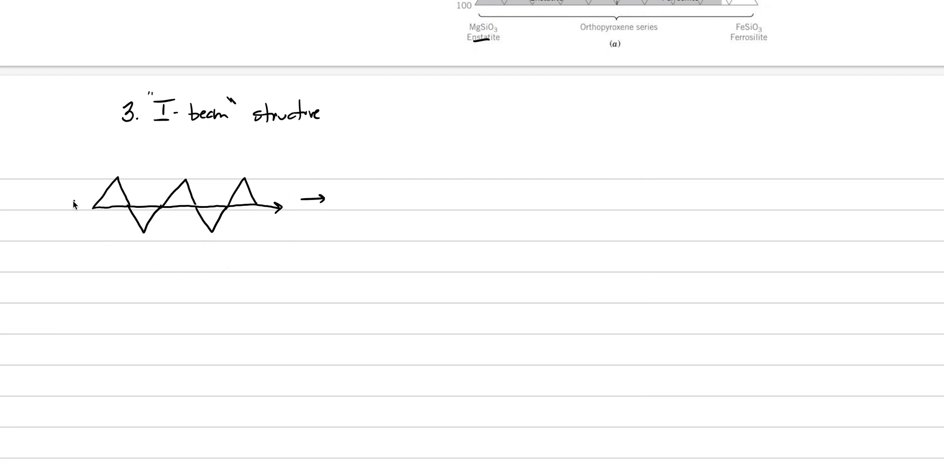
Add a leftward arrow before the chain and blue squares at the triangle tips.
drag(71, 199, 45, 199)
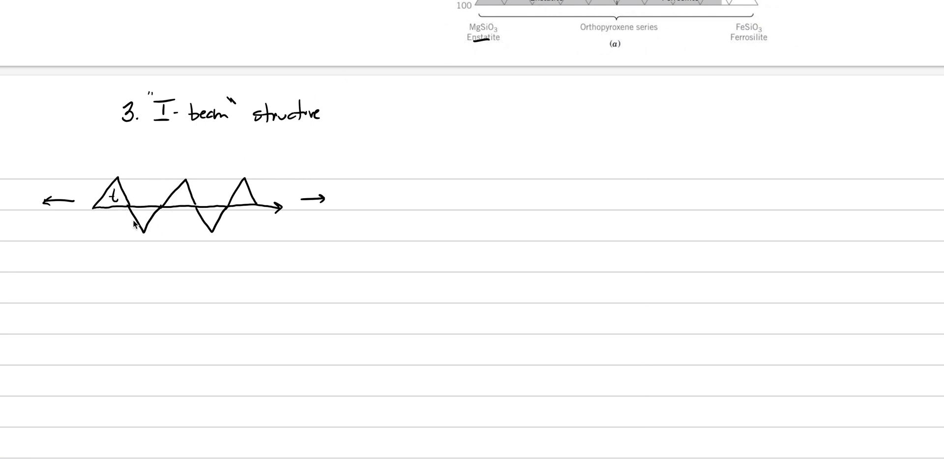
mouse_move(128, 240)
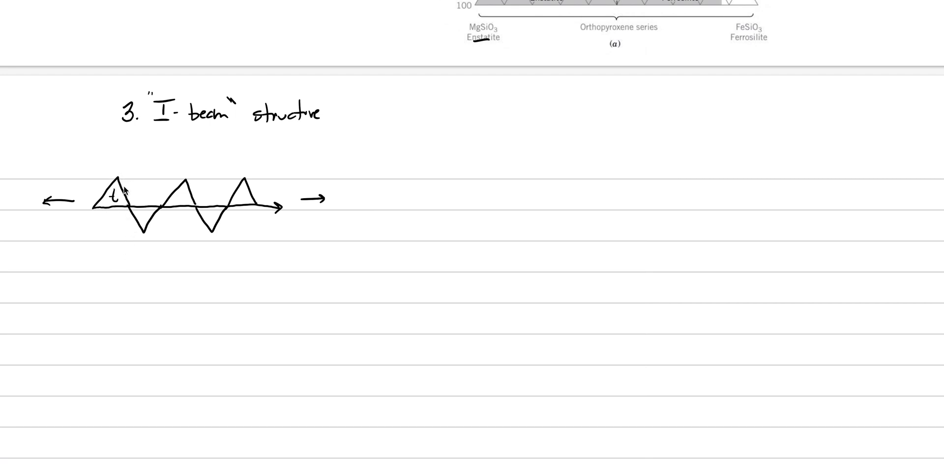
drag(124, 196, 138, 195)
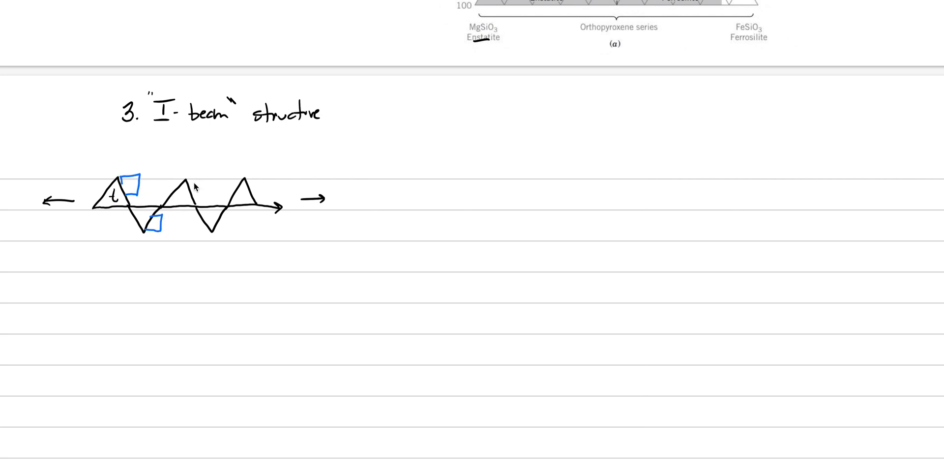
drag(187, 174, 210, 193)
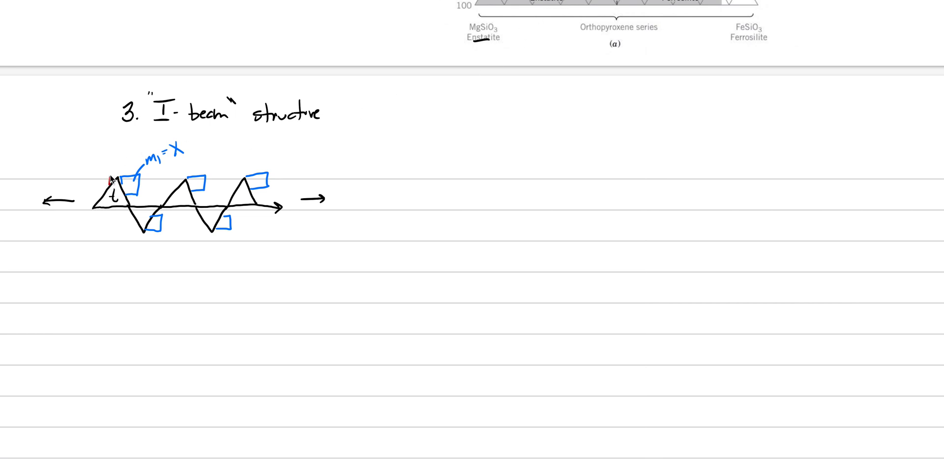
Draw red boxes around the triangle tips and label them m2 = y.
drag(112, 178, 127, 153)
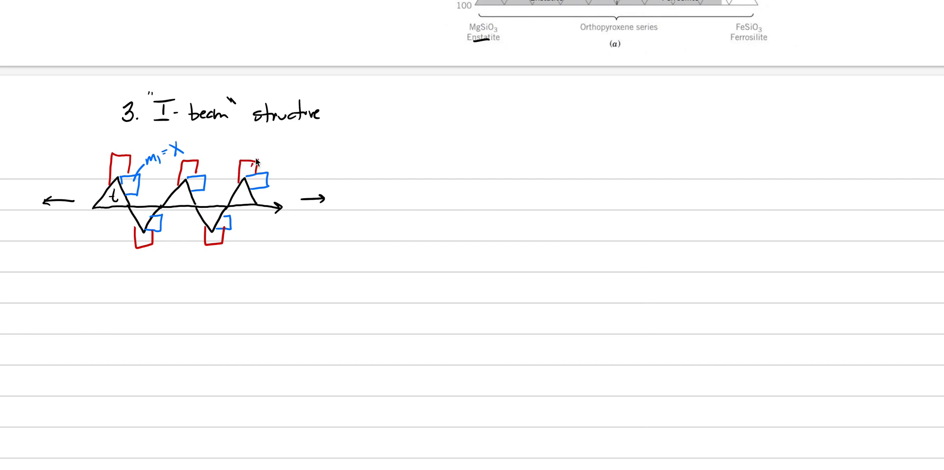
text(m2)
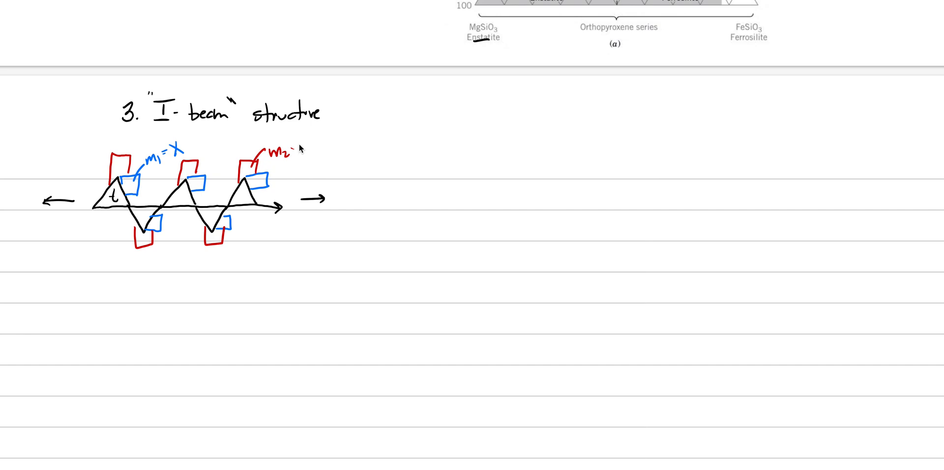
text(y)
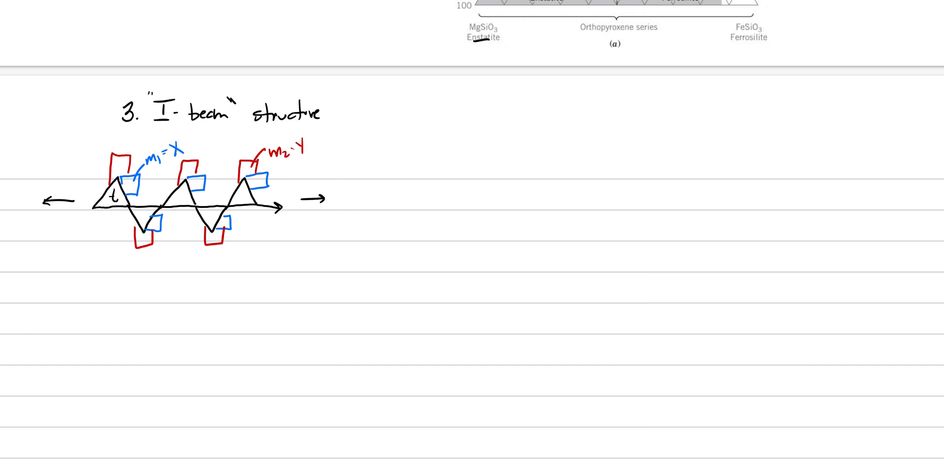
mouse_move(364, 244)
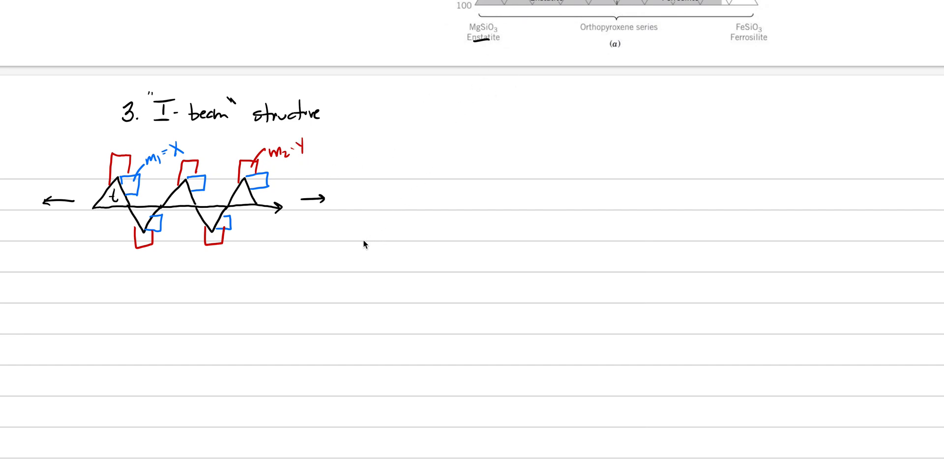
mouse_move(237, 239)
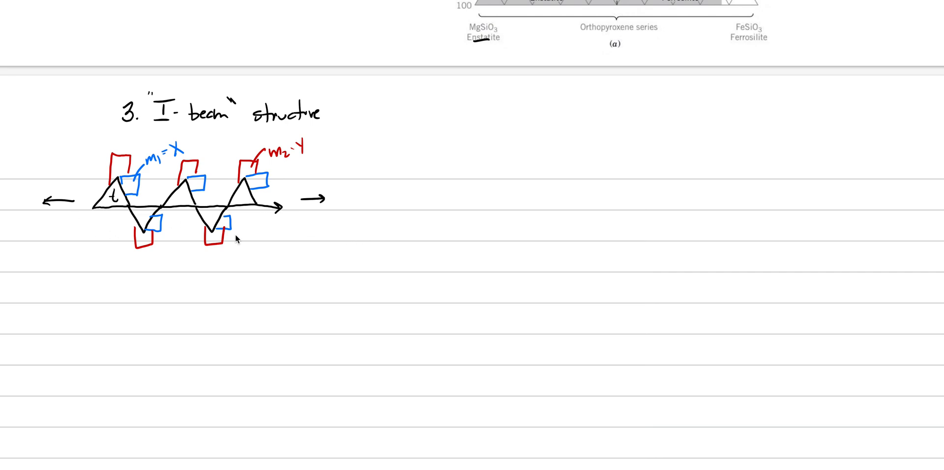
mouse_move(149, 311)
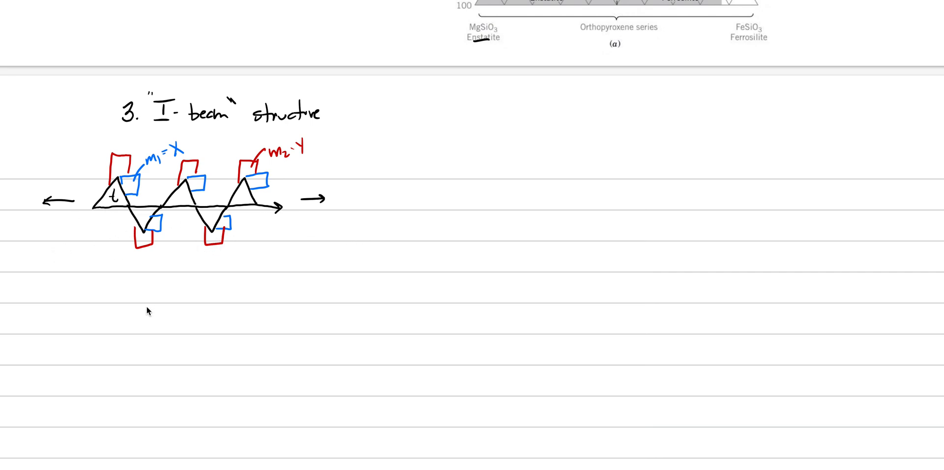
mouse_move(73, 214)
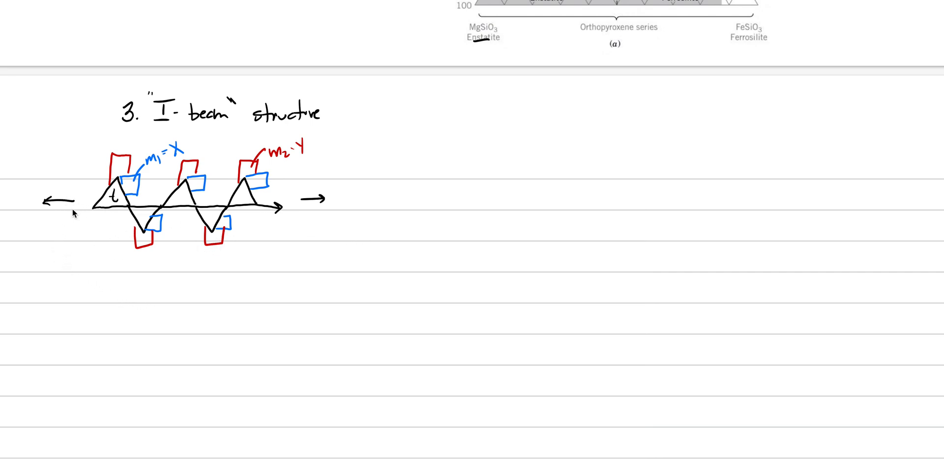
mouse_move(142, 266)
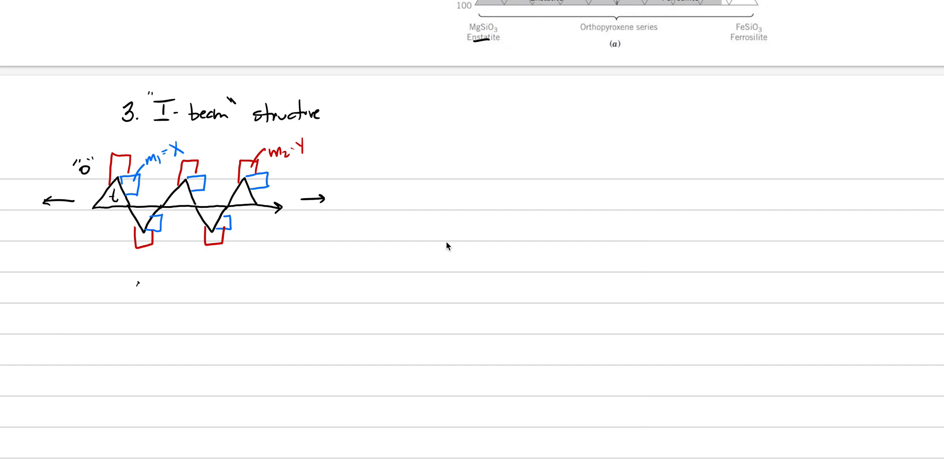
mouse_move(306, 206)
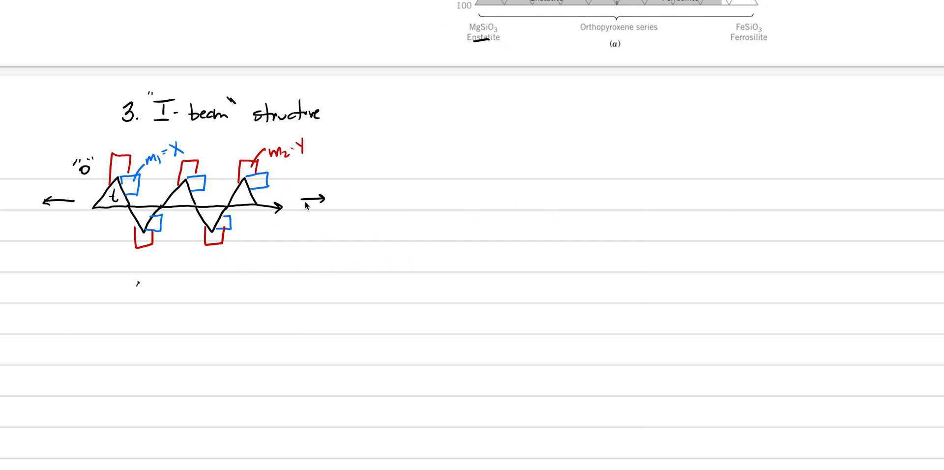
mouse_move(395, 203)
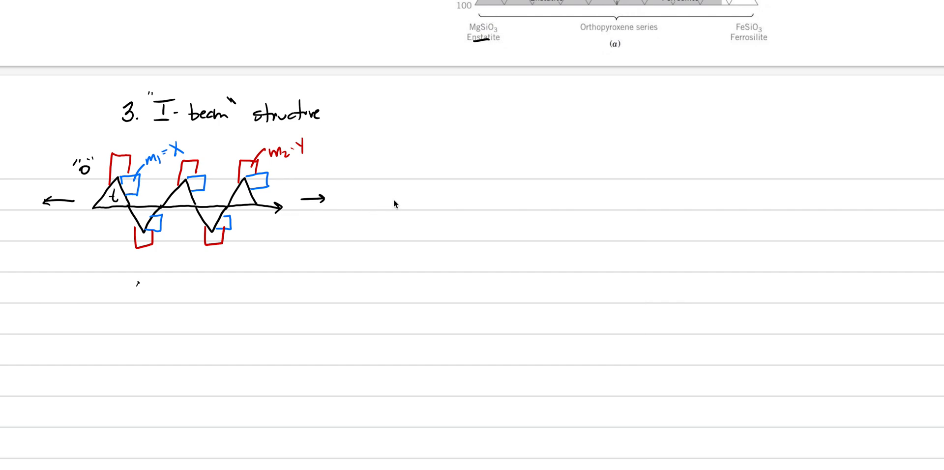
mouse_move(414, 227)
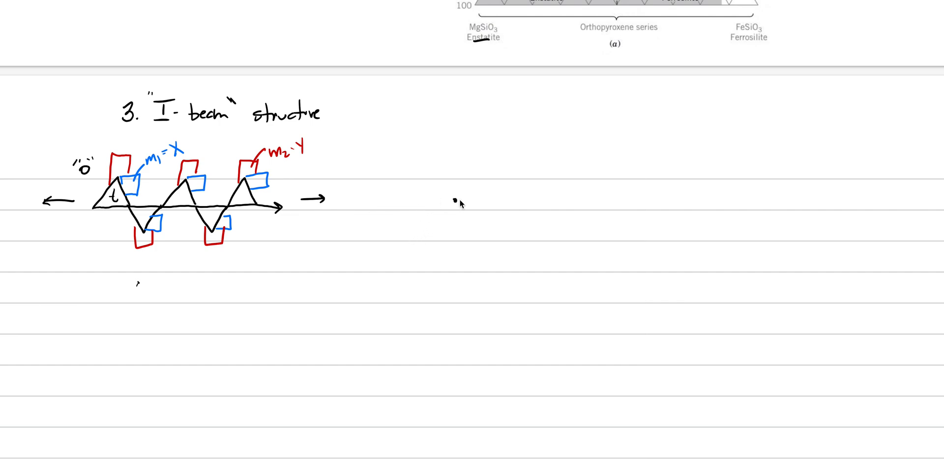
Draw the c-axis line and an upper pair of tetrahedra labelled t above the dot.
drag(460, 203, 506, 200)
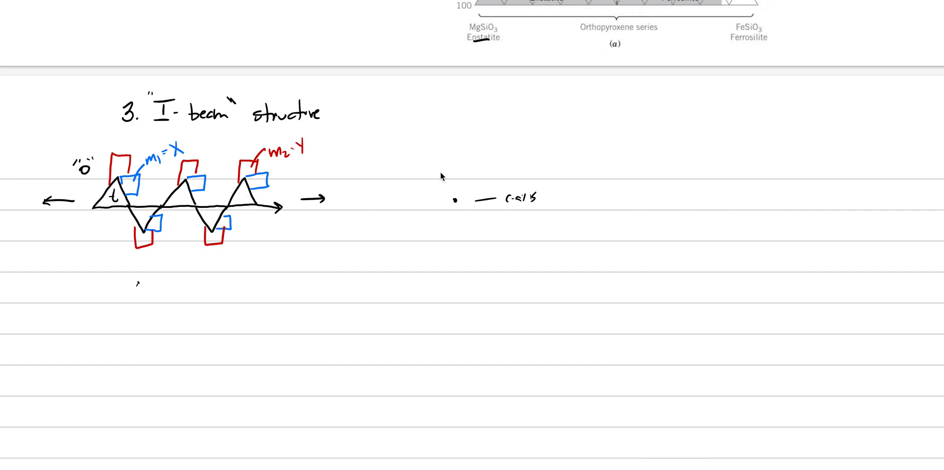
drag(428, 162, 438, 194)
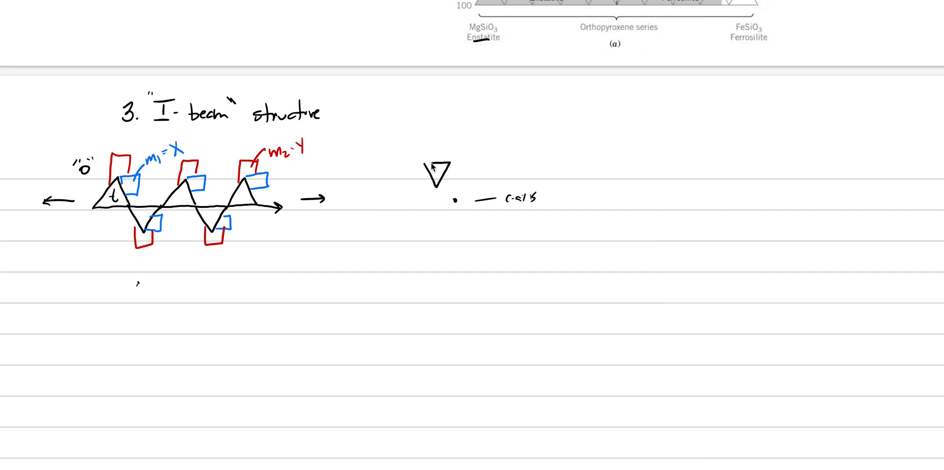
text(t)
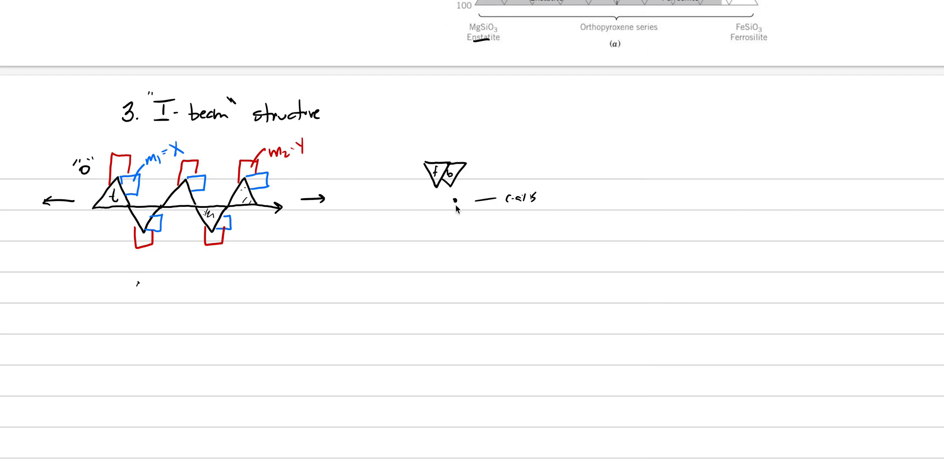
drag(425, 243, 436, 226)
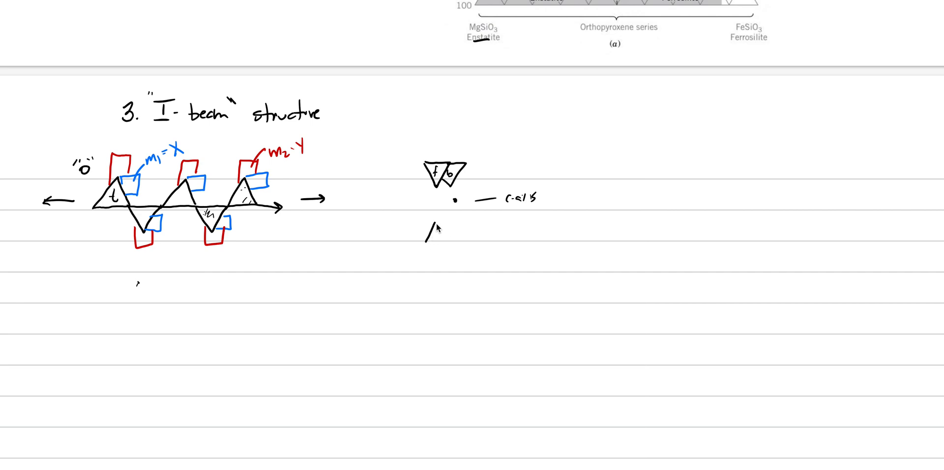
Add the lower tetrahedra pair and blue and red octahedral sites around the dot.
drag(427, 244, 439, 226)
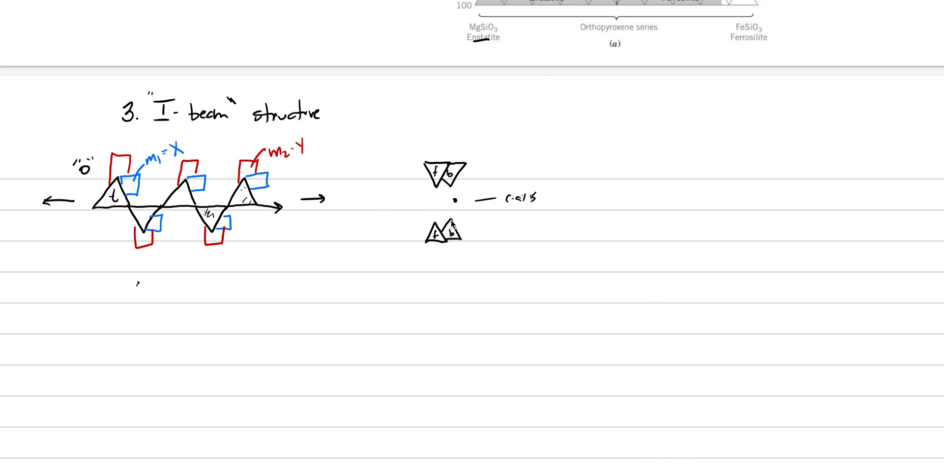
mouse_move(431, 202)
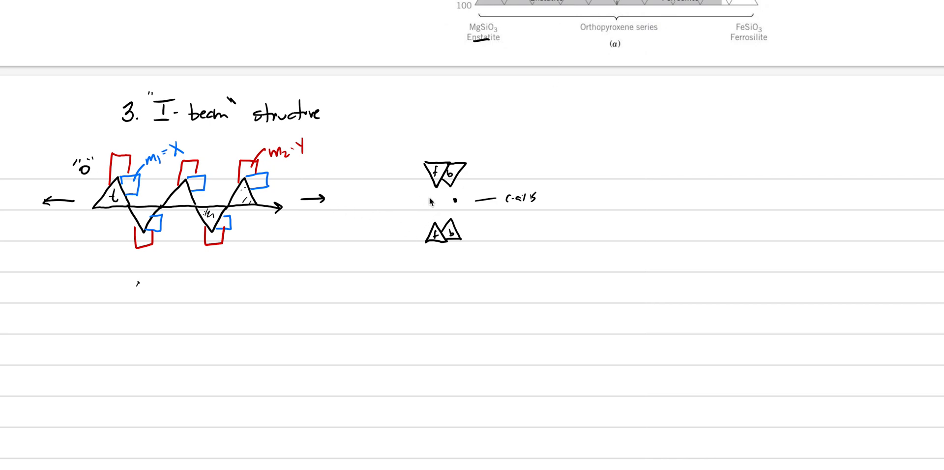
drag(426, 201, 442, 207)
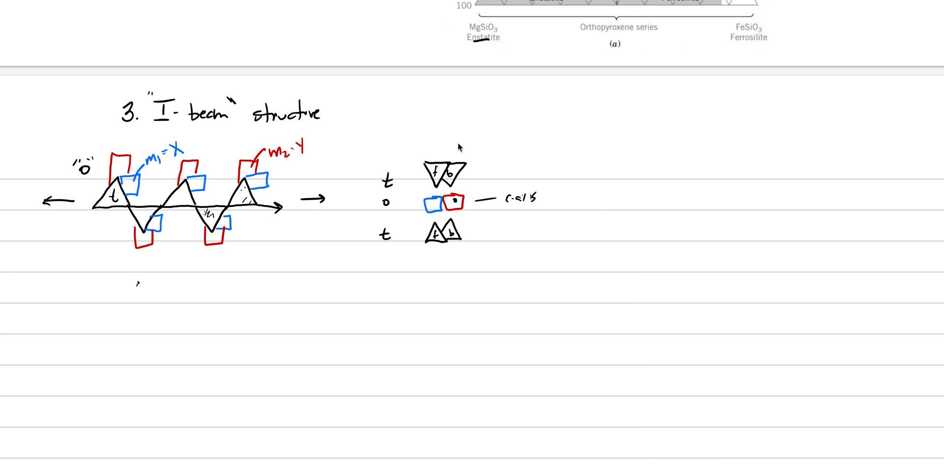
mouse_move(649, 271)
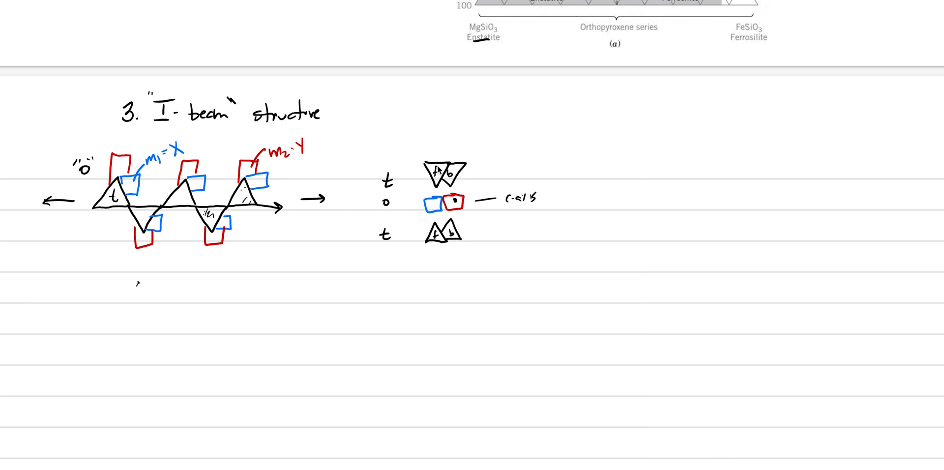
mouse_move(623, 162)
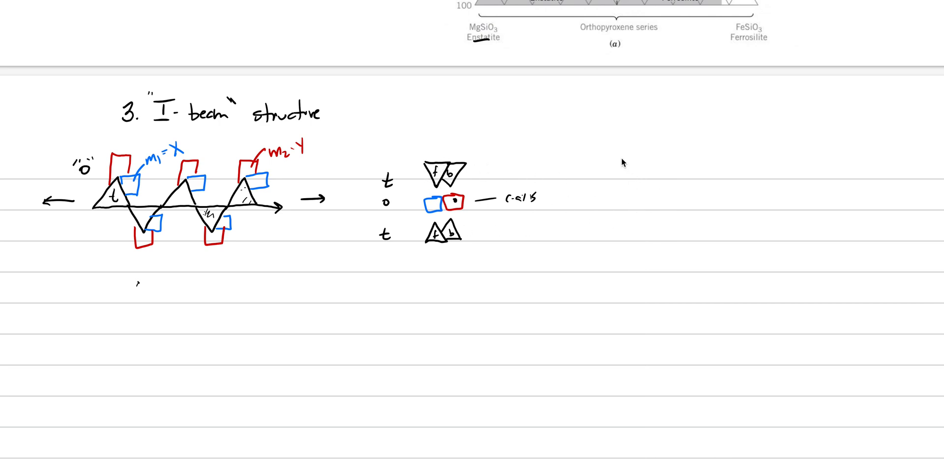
drag(616, 167, 653, 160)
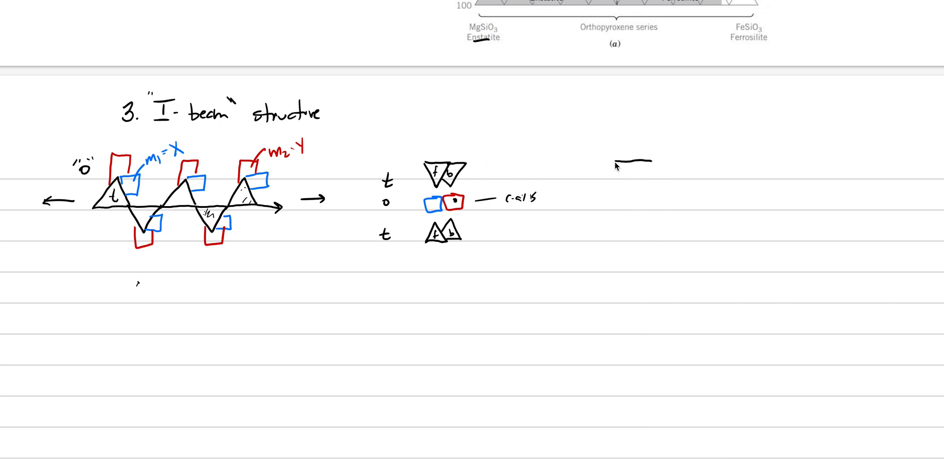
Draw the hourglass-shaped I-beam outline at the right and label it 'I-beam'.
drag(626, 174, 626, 193)
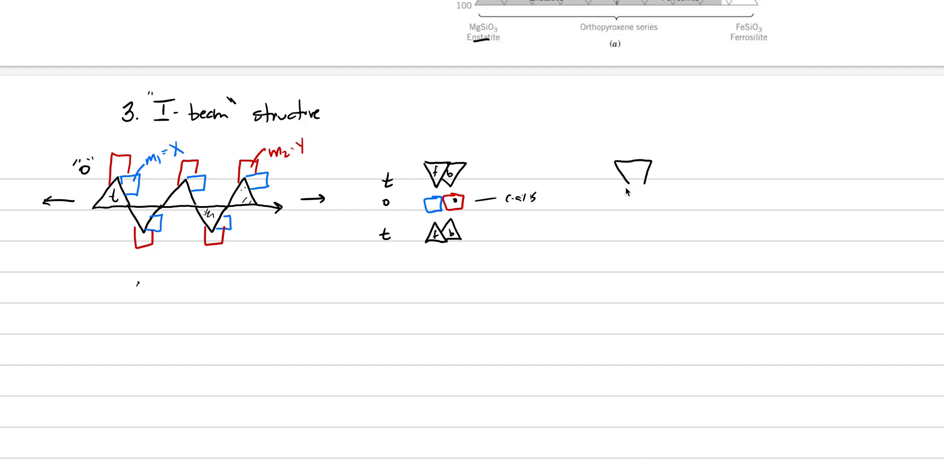
drag(626, 181, 644, 208)
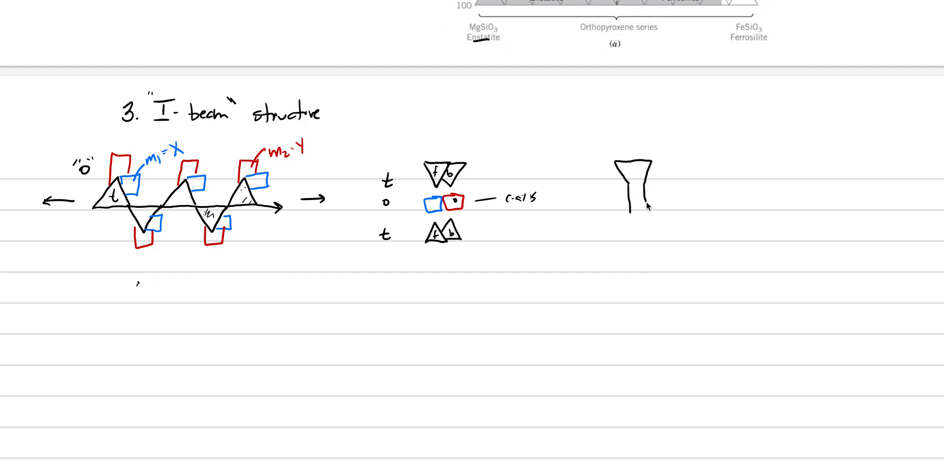
drag(631, 204, 658, 238)
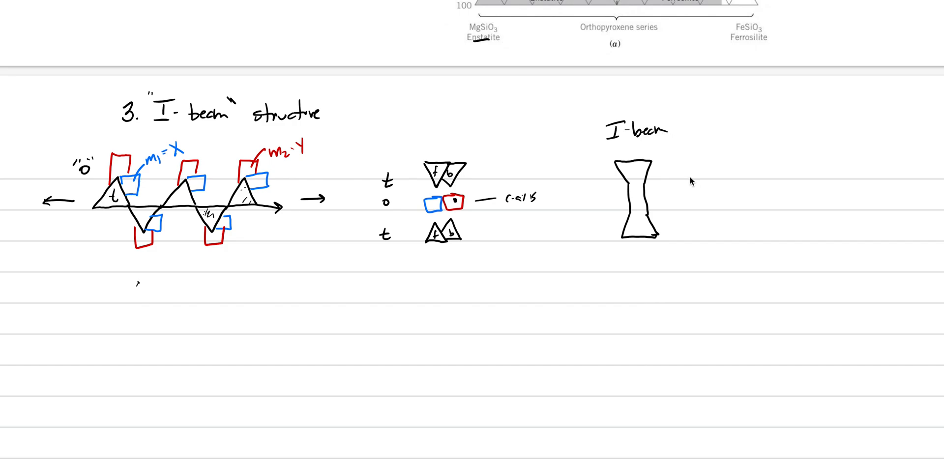
mouse_move(655, 247)
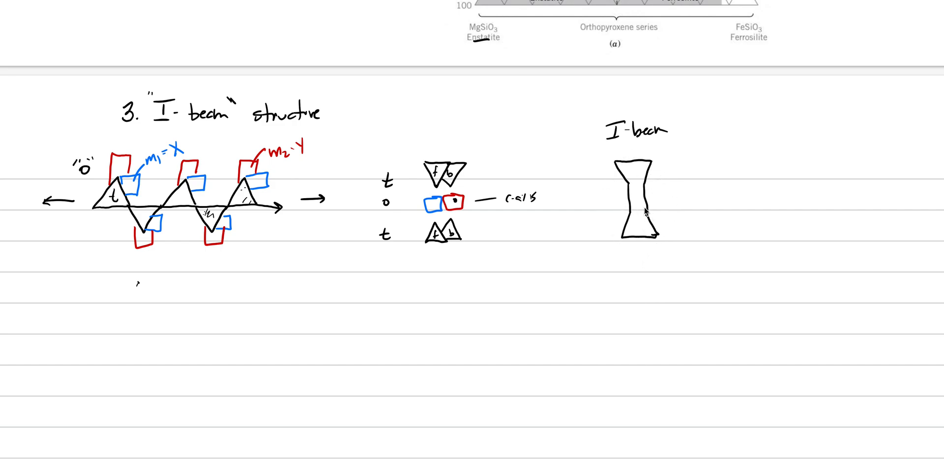
mouse_move(668, 189)
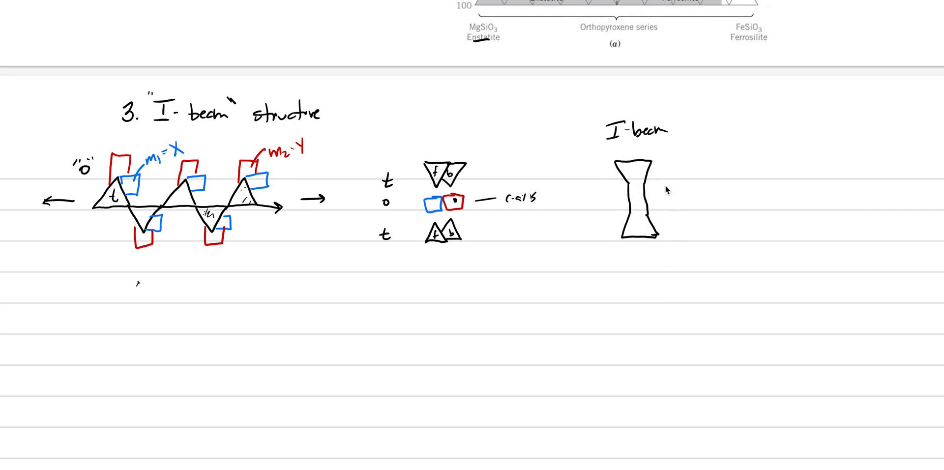
mouse_move(120, 326)
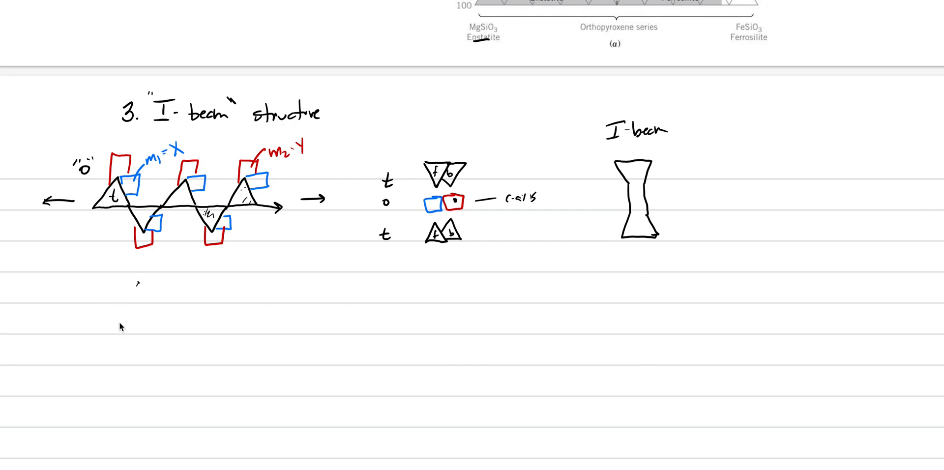
Write point 4: Cleavage – 90° intersection (87–93).
text(4. Clecvage-)
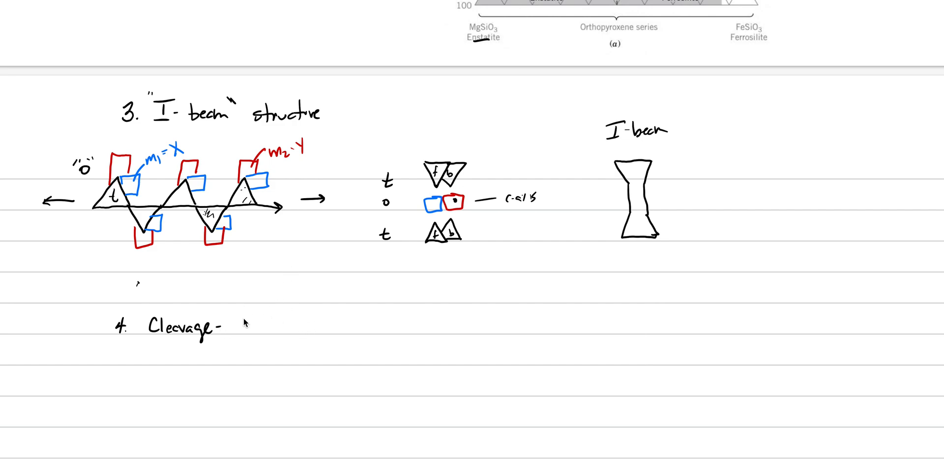
text(90°)
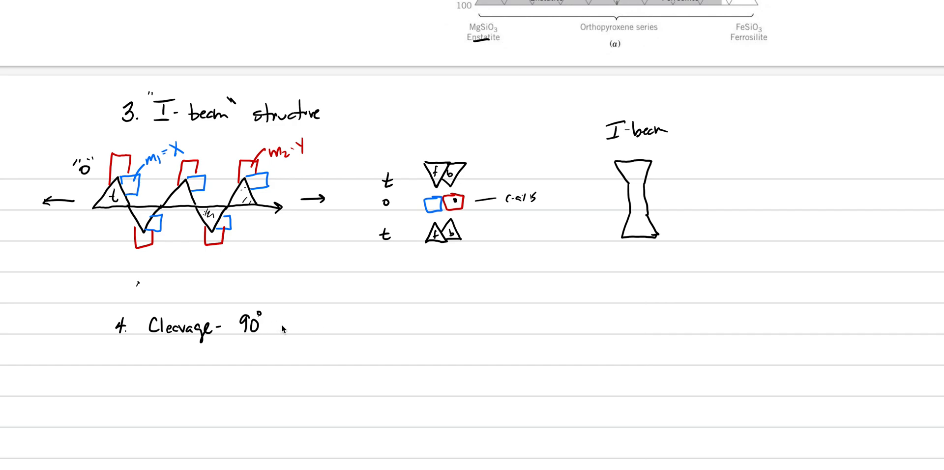
text(intersection)
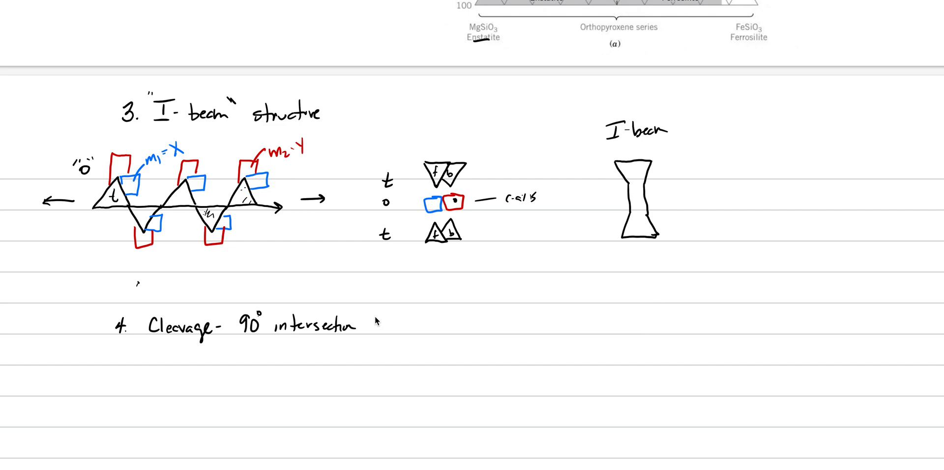
text((87-93)
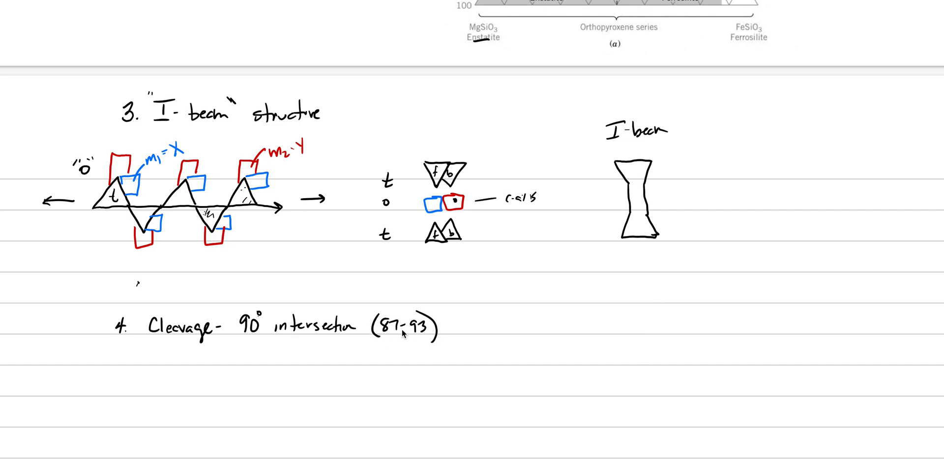
mouse_move(312, 336)
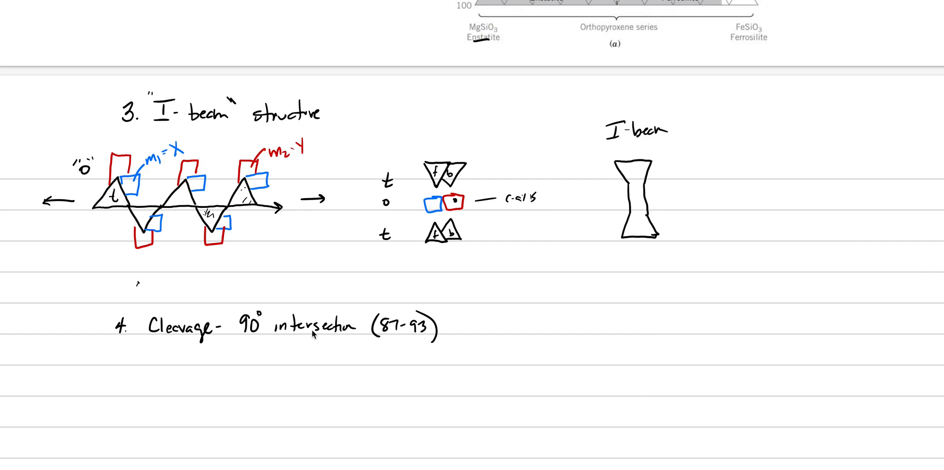
mouse_move(550, 315)
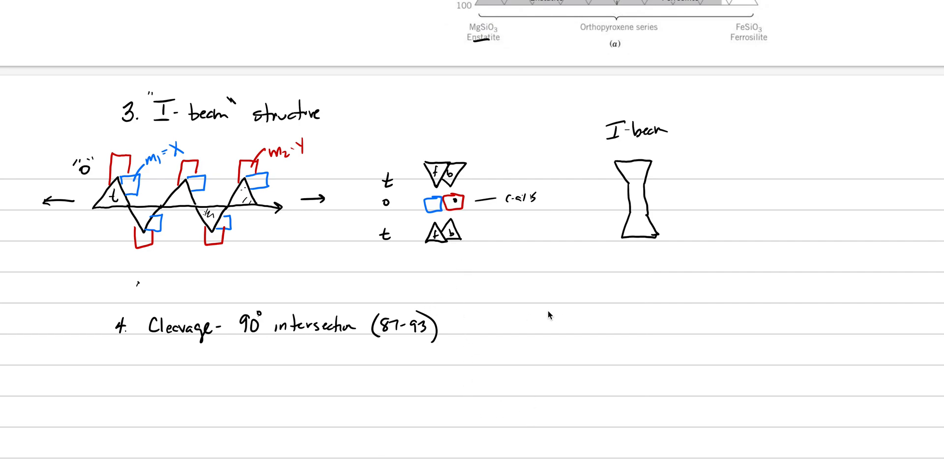
mouse_move(460, 331)
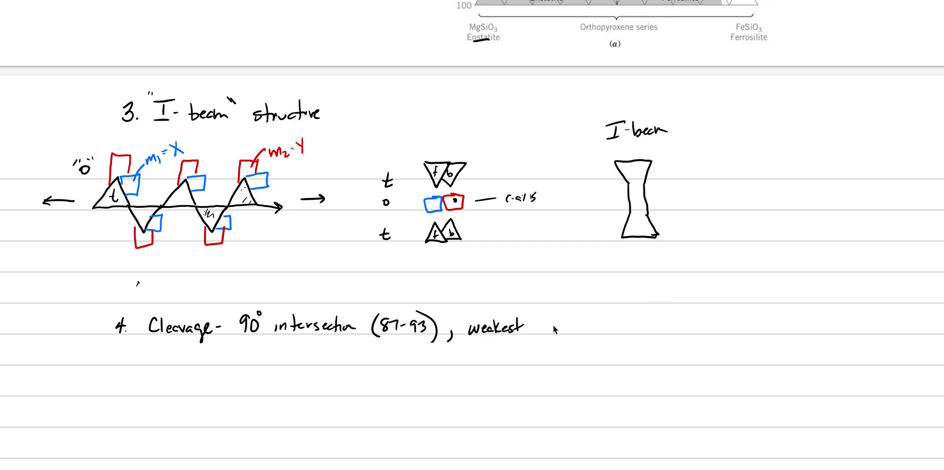
Extend point 4 noting the weakest cleavage is thru the cations.
text(is thu)
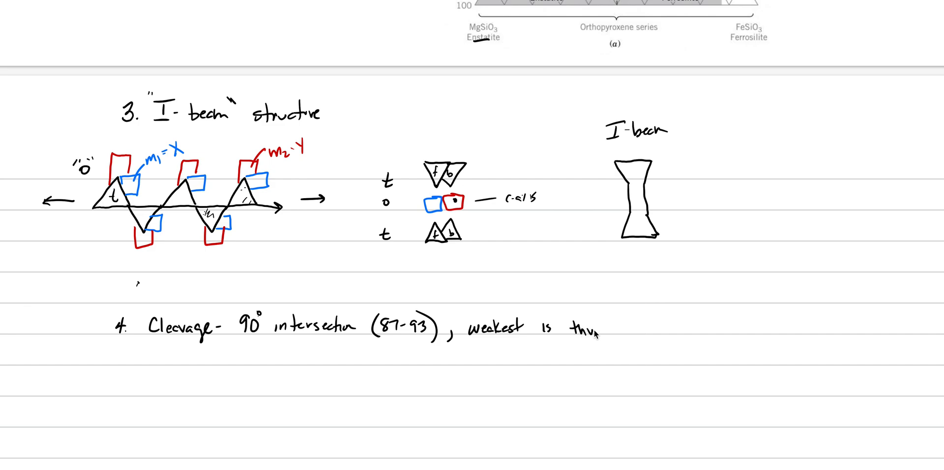
text(the cations)
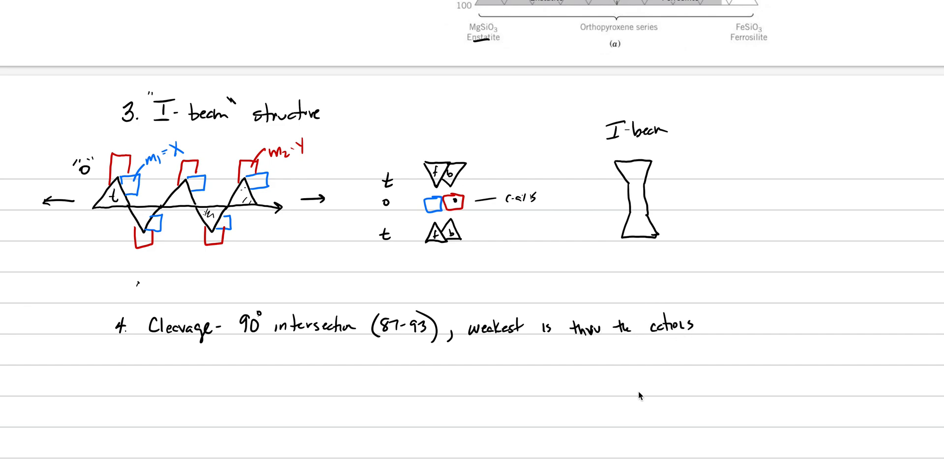
mouse_move(797, 224)
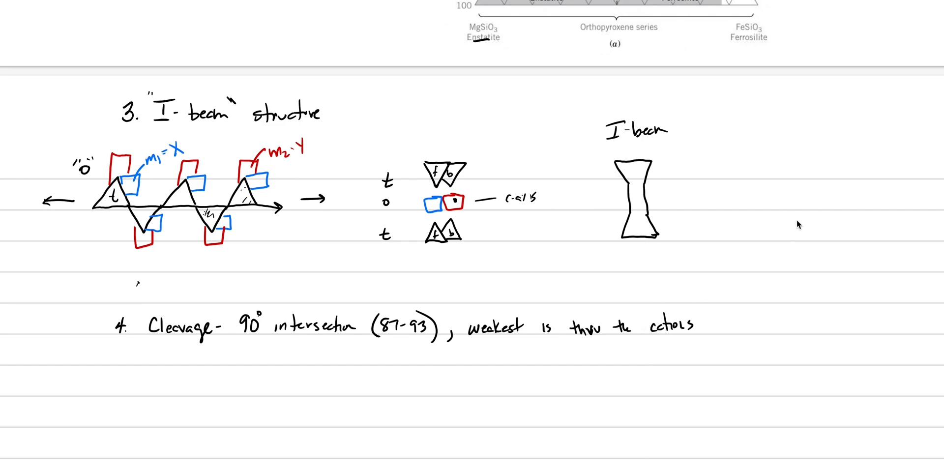
Sketch a tall I-beam grain outline and a smaller one beside cleavage point 4.
drag(794, 269, 819, 267)
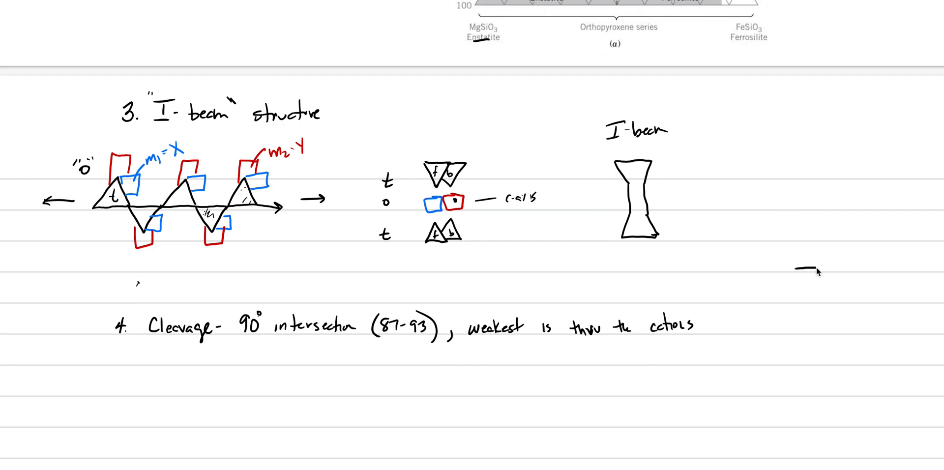
drag(798, 267, 834, 283)
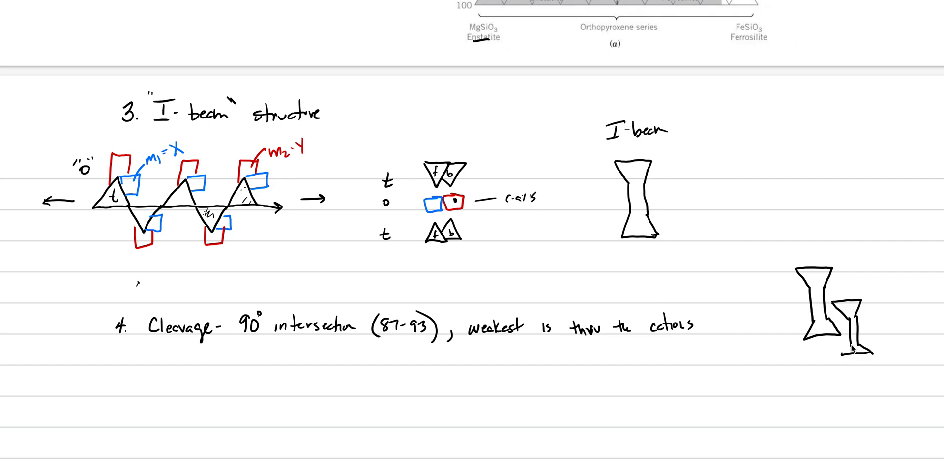
drag(774, 307, 801, 311)
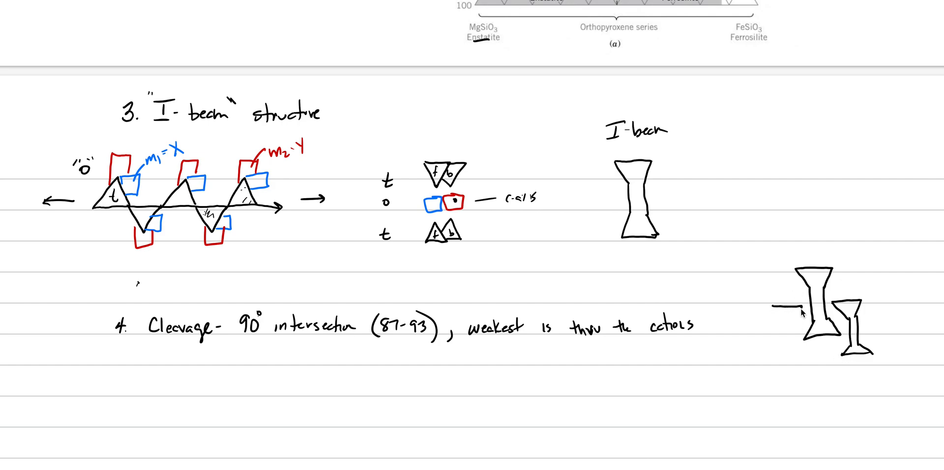
Add two more interlocking I-beams and mark crossing cleavage planes at ~90° in red.
drag(788, 310, 789, 361)
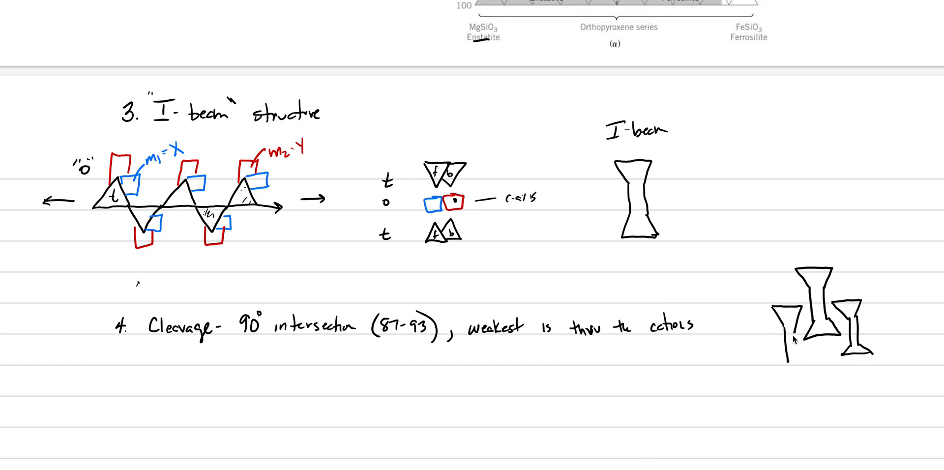
drag(793, 337, 783, 373)
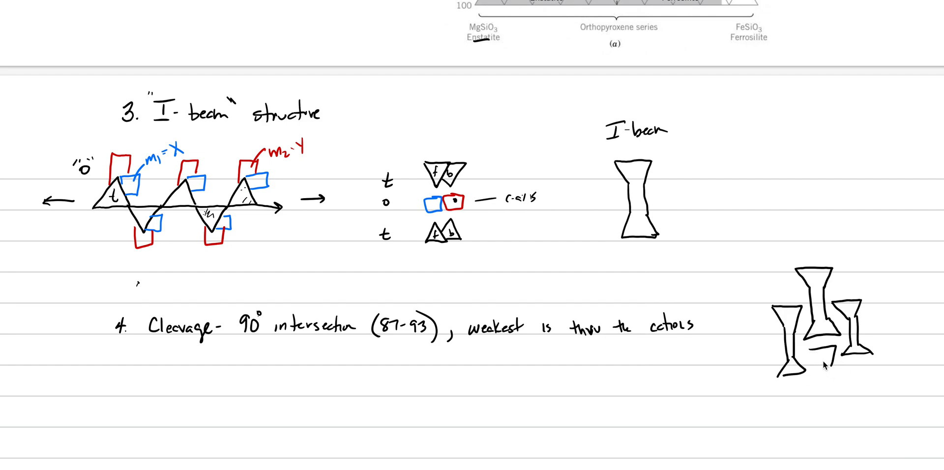
drag(825, 361, 828, 391)
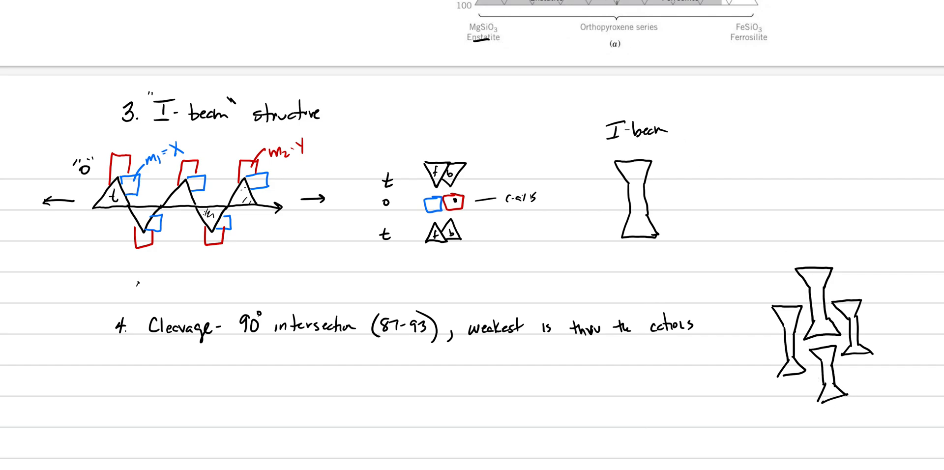
mouse_move(853, 278)
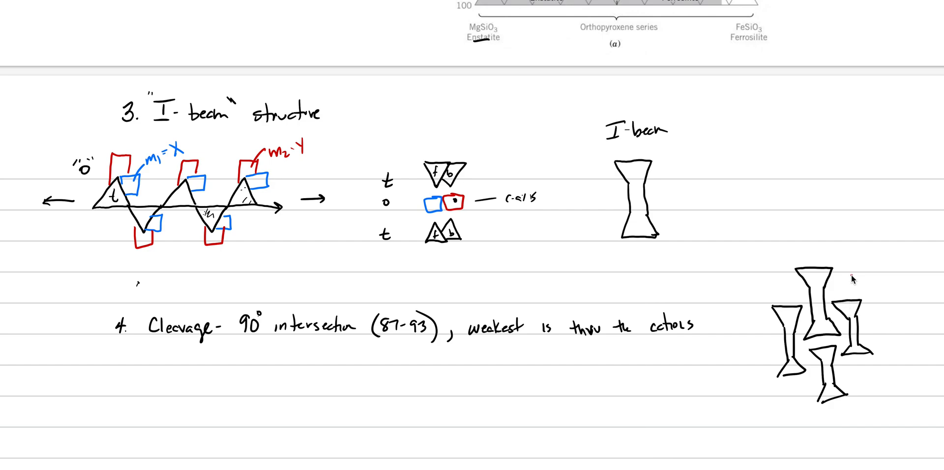
drag(746, 374, 855, 275)
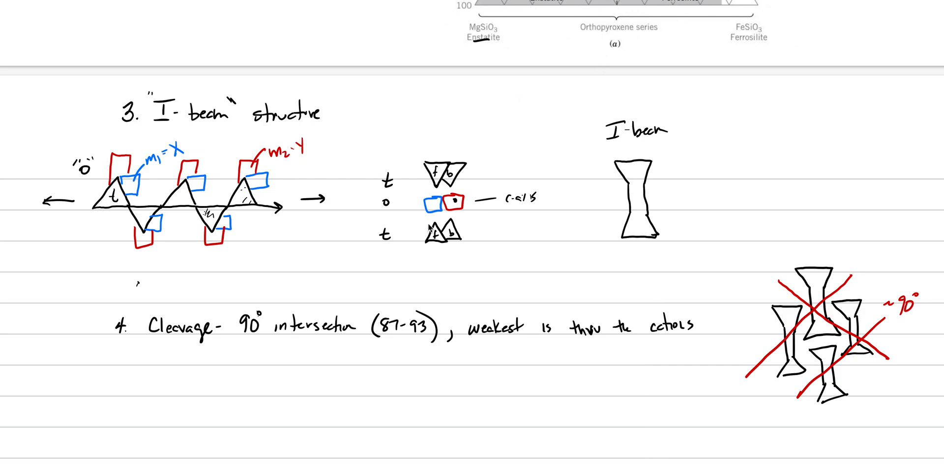
mouse_move(172, 436)
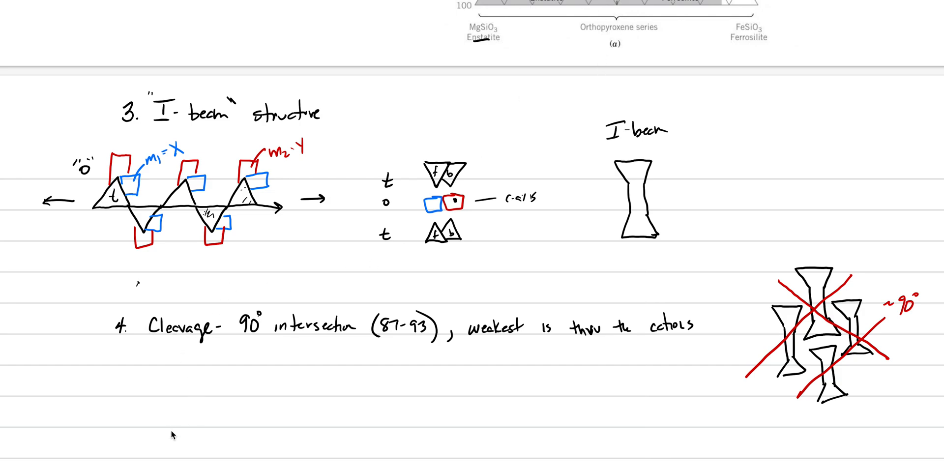
mouse_move(170, 374)
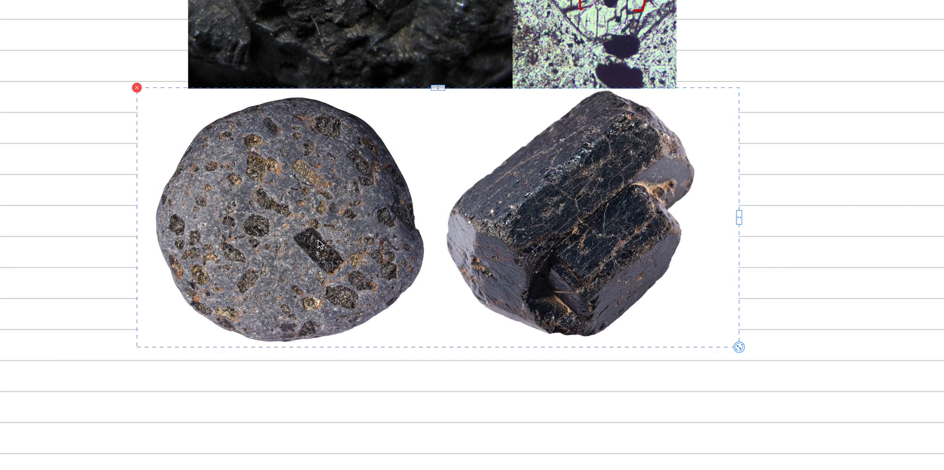
mouse_move(319, 243)
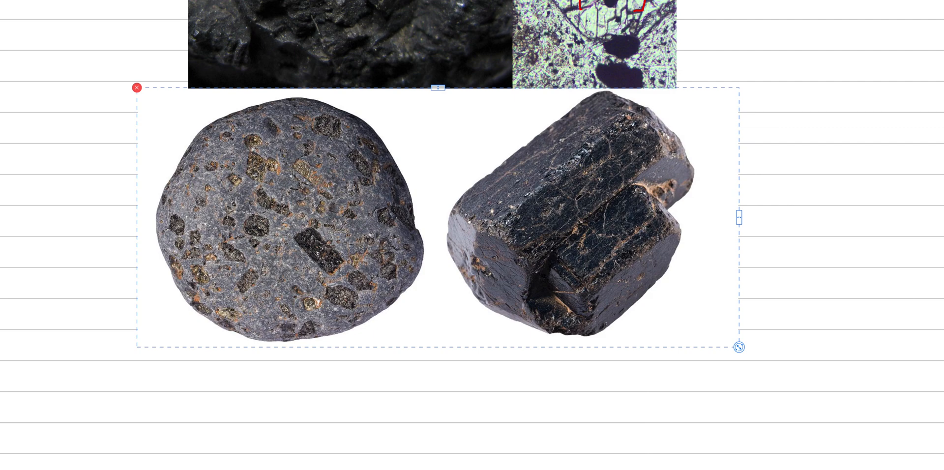
Start a new entry 'b. Diopside- CaMgSi' below the augite photos.
scroll(down, 3)
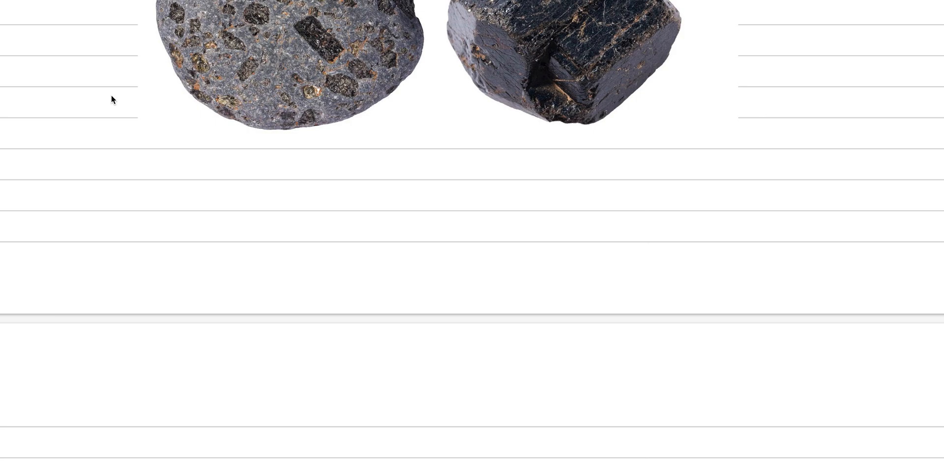
mouse_move(98, 185)
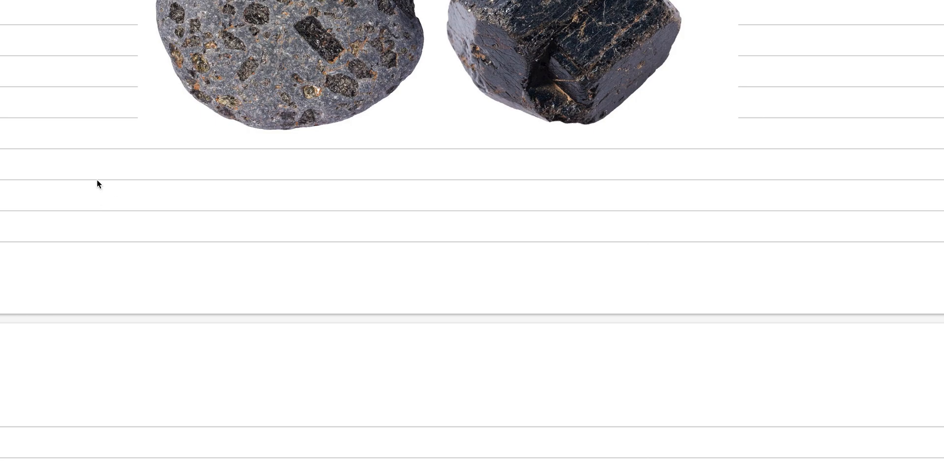
text(b. Diopside- CaMr)
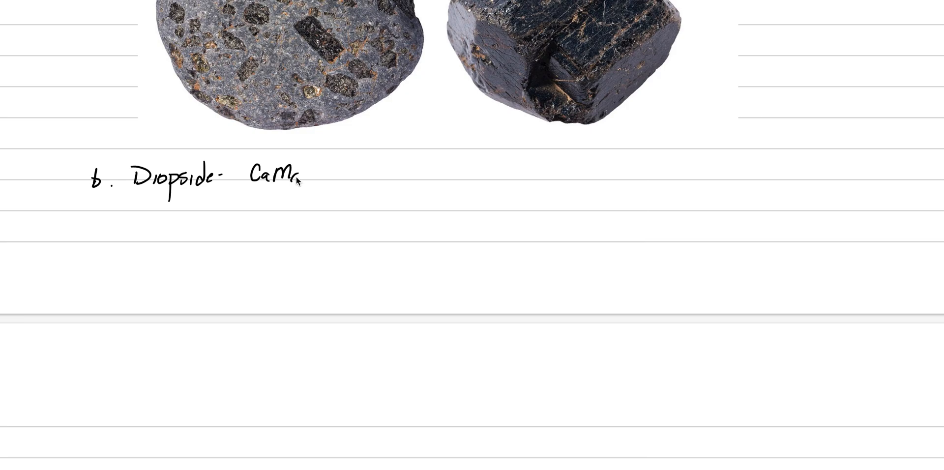
text(gSi)
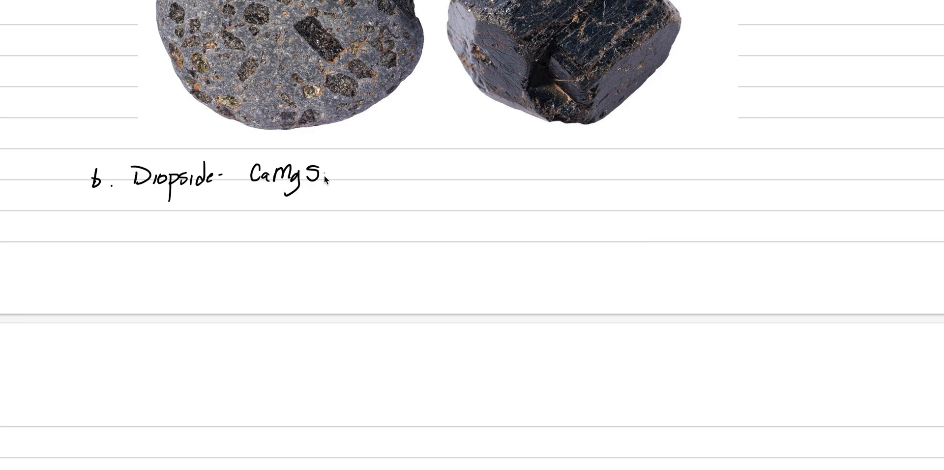